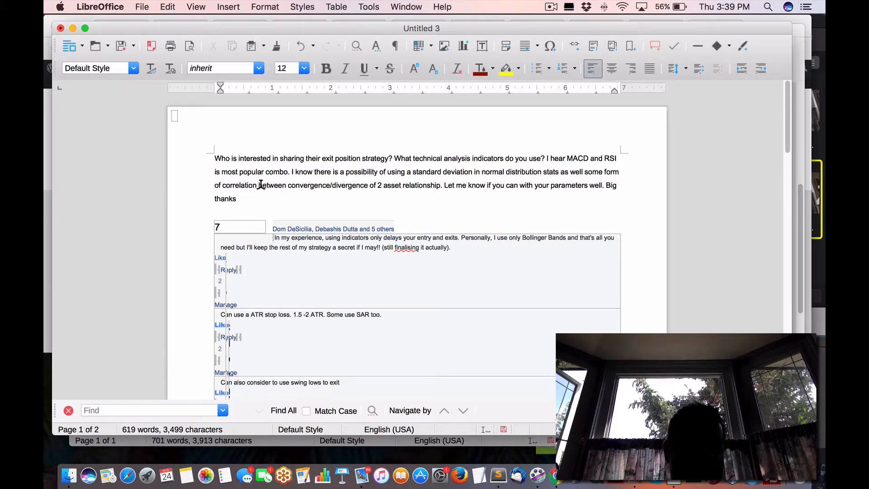
# Select the sentence about using SAR in the earlier exit-strategy reply.
pyautogui.click(221, 214)
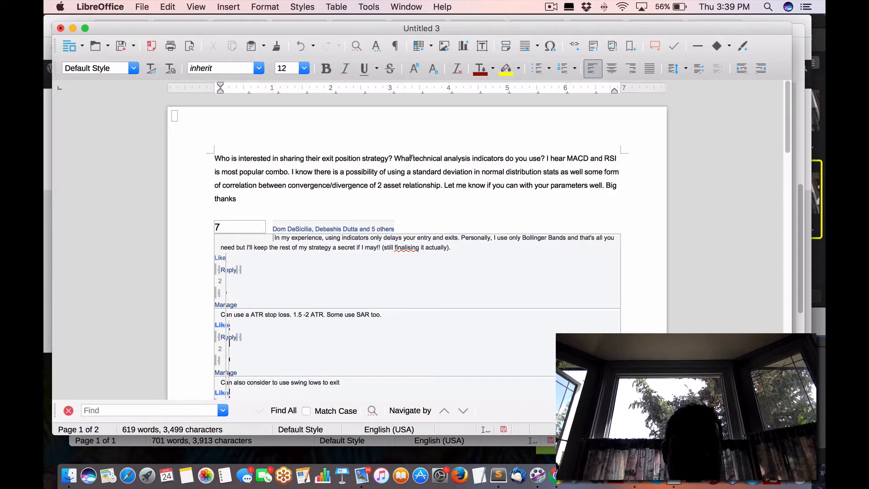
pyautogui.moveTo(579, 154)
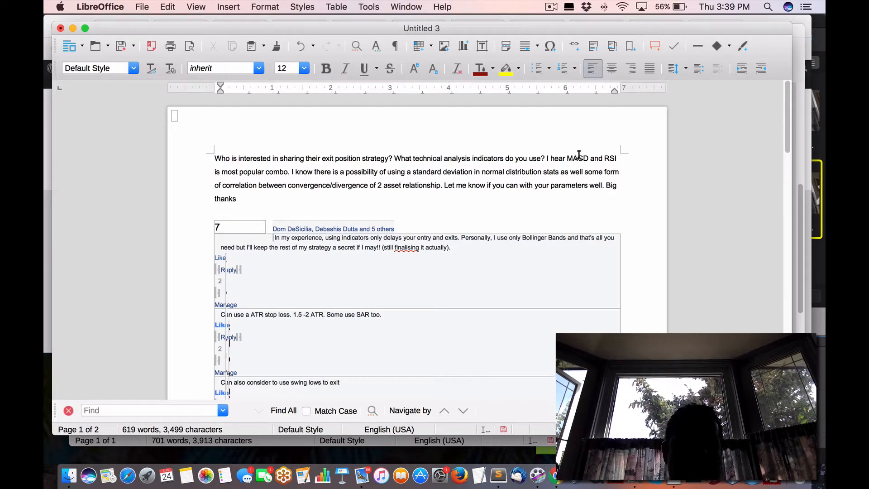
pyautogui.moveTo(250, 176)
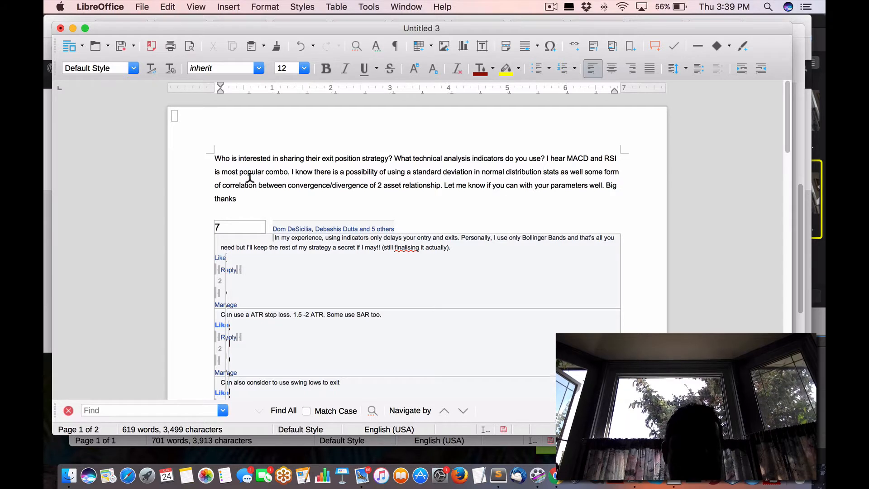
pyautogui.moveTo(303, 172)
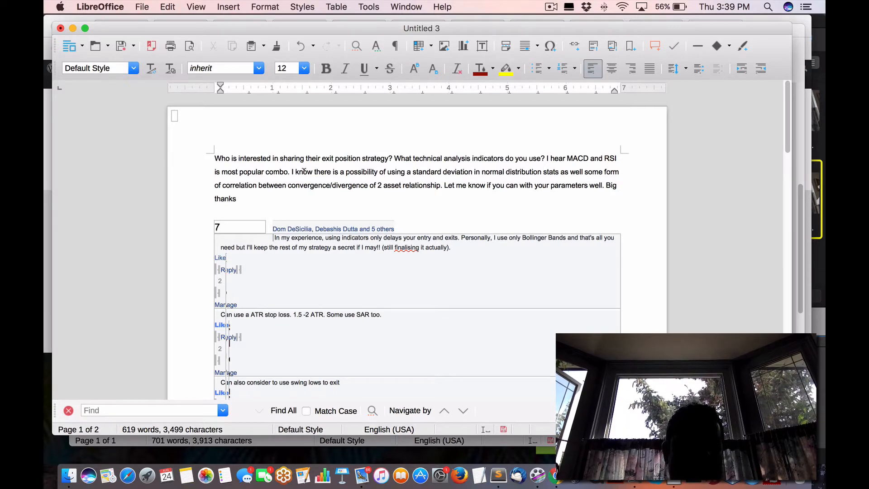
pyautogui.moveTo(513, 165)
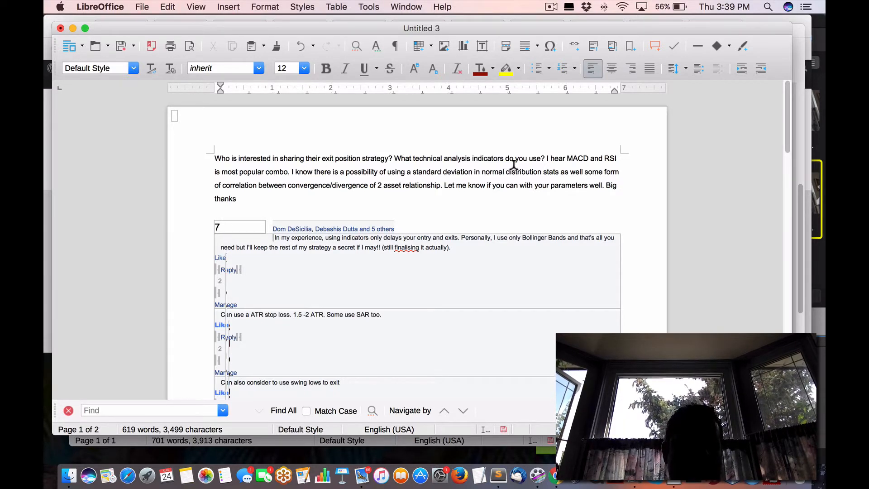
pyautogui.moveTo(365, 190)
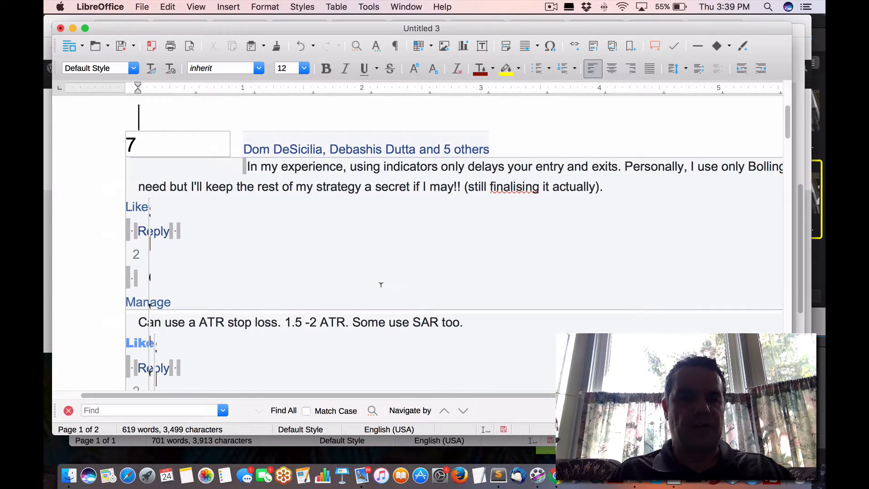
pyautogui.hscroll(3)
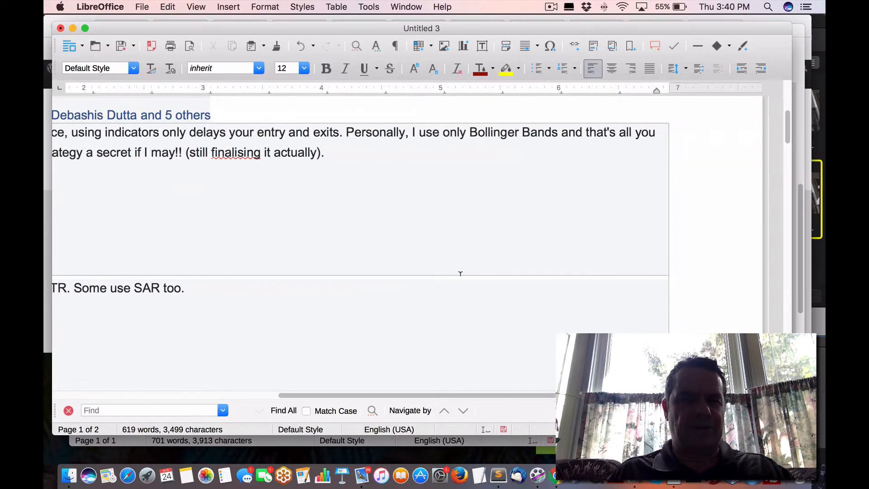
pyautogui.scroll(-3)
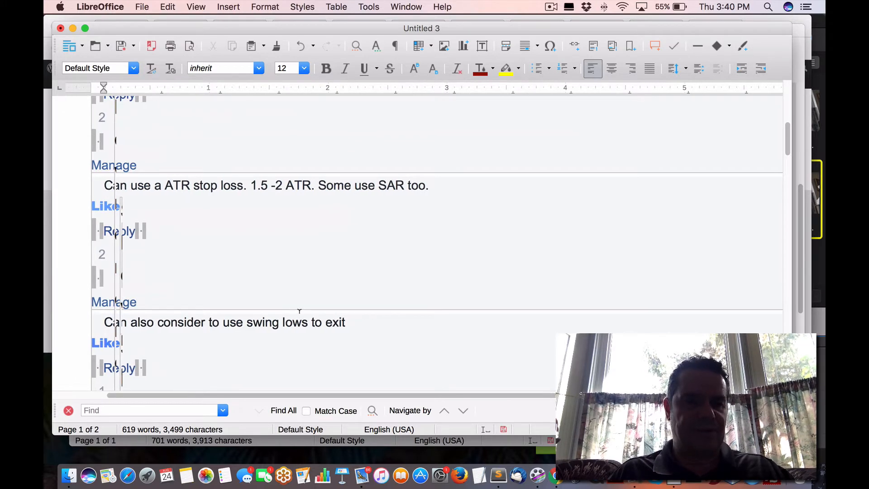
pyautogui.moveTo(178, 204)
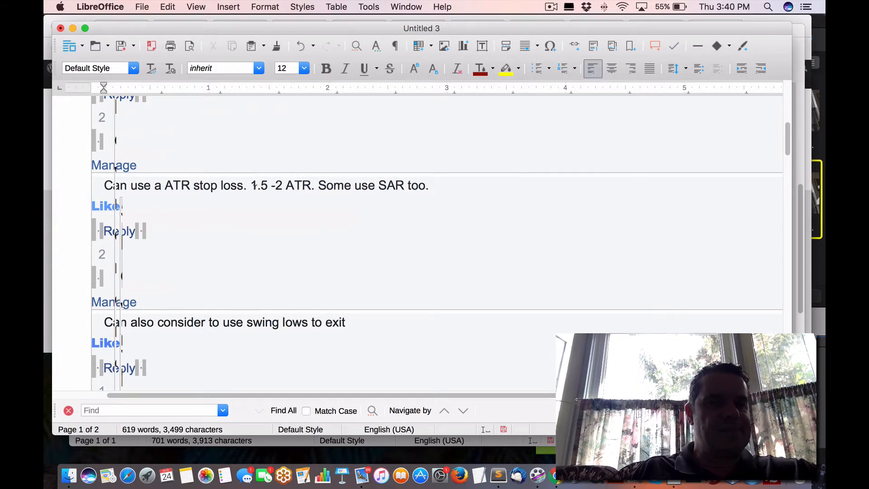
pyautogui.moveTo(243, 180)
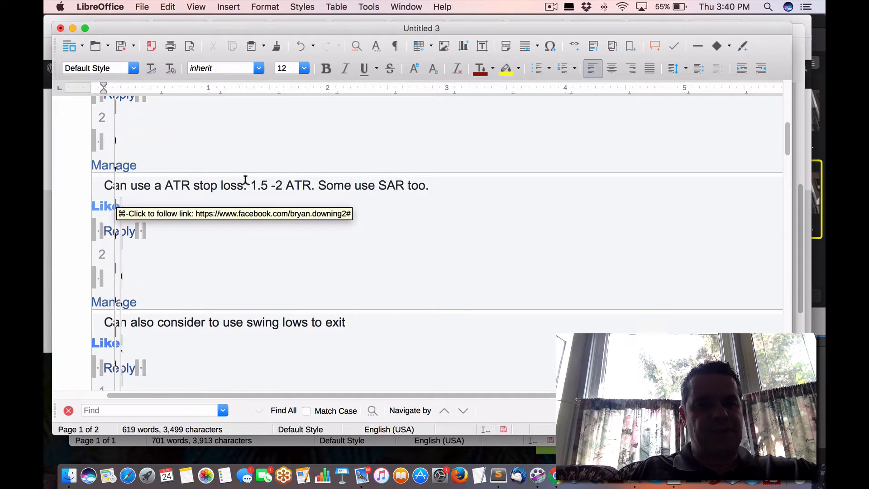
pyautogui.moveTo(280, 177)
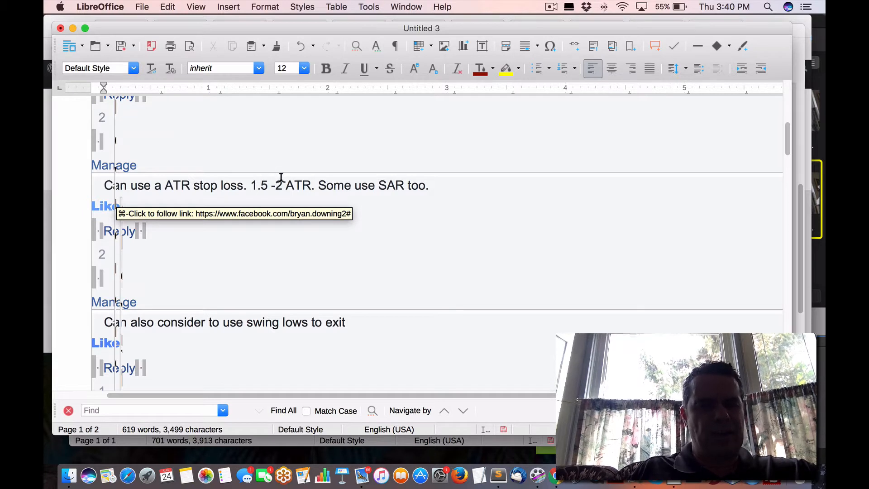
pyautogui.moveTo(318, 184); pyautogui.dragTo(399, 185)
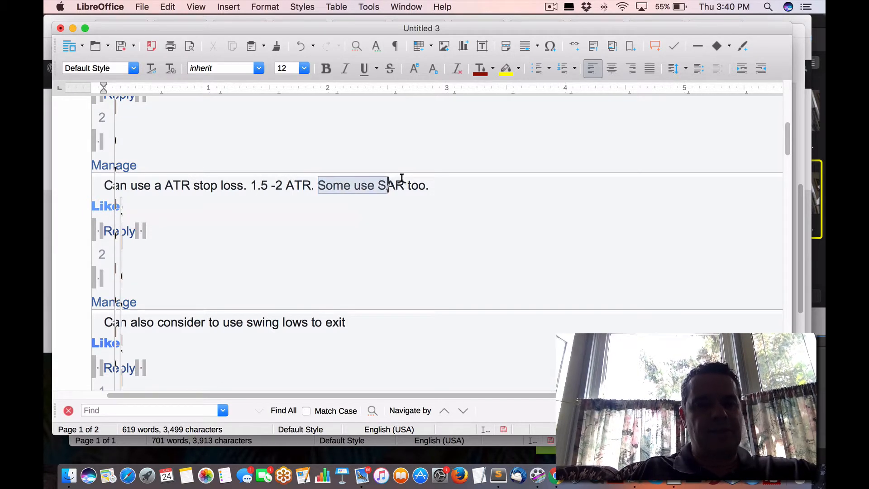
pyautogui.scroll(-3)
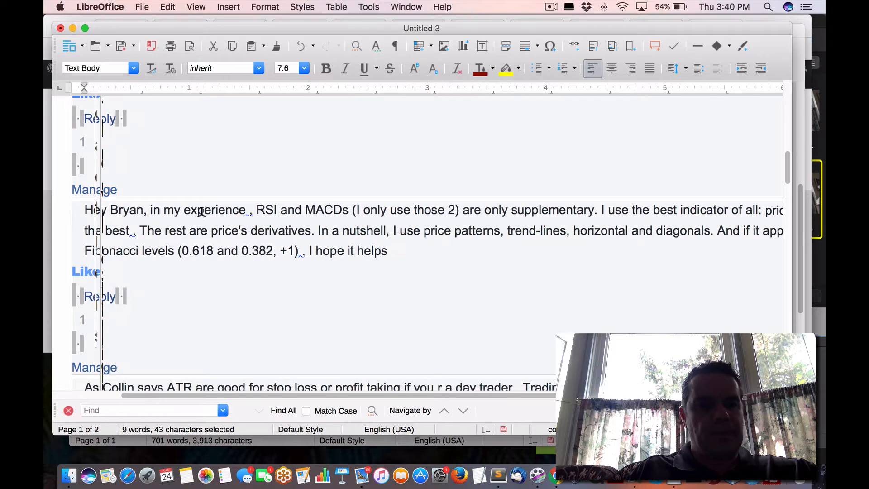
# Select the word 'trend-lines' in the reply about price patterns and Fibonacci levels.
pyautogui.hscroll(3)
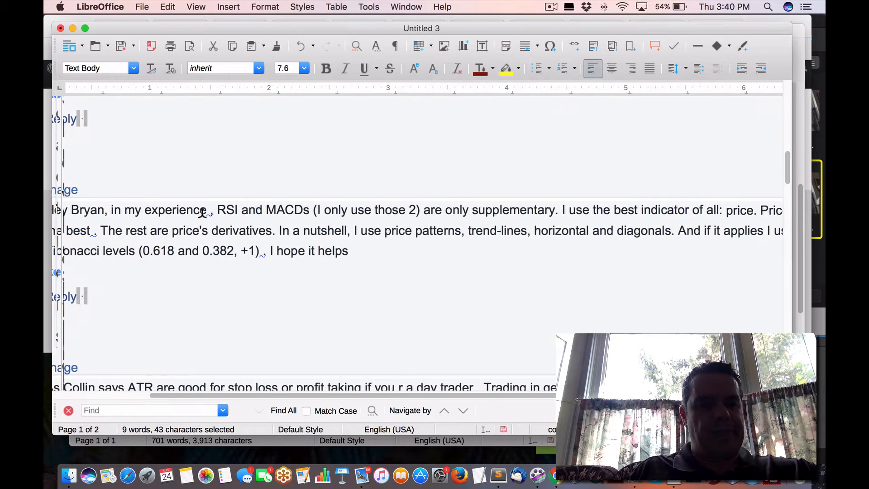
pyautogui.moveTo(374, 230)
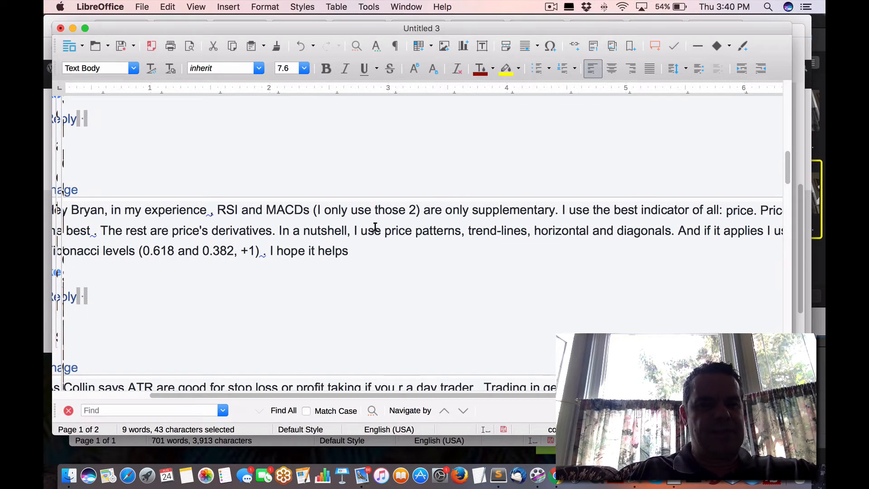
pyautogui.hscroll(3)
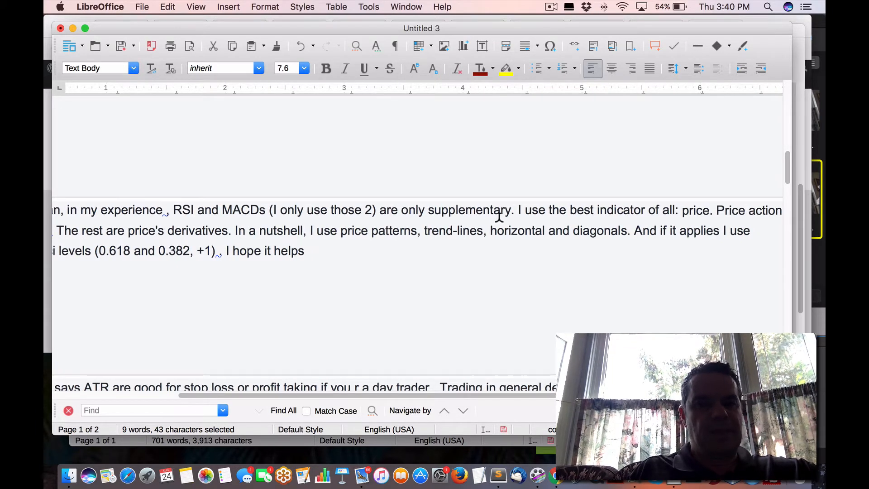
pyautogui.hscroll(3)
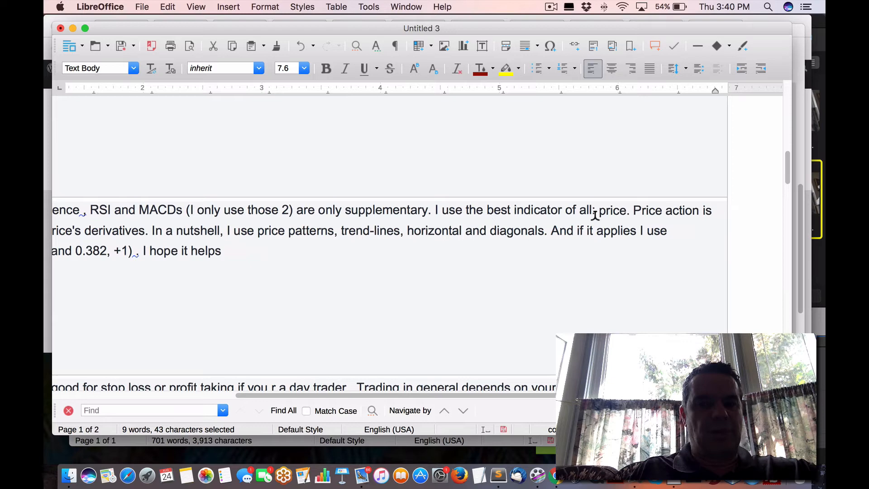
pyautogui.hscroll(-3)
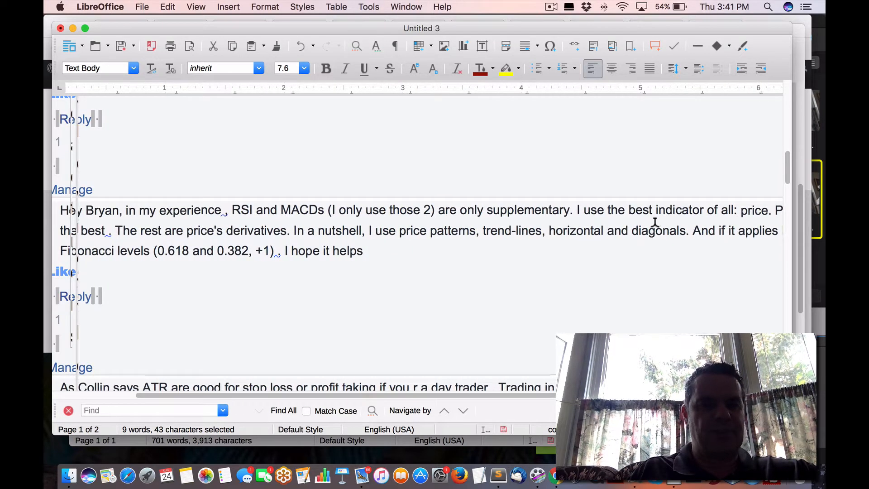
pyautogui.moveTo(529, 235)
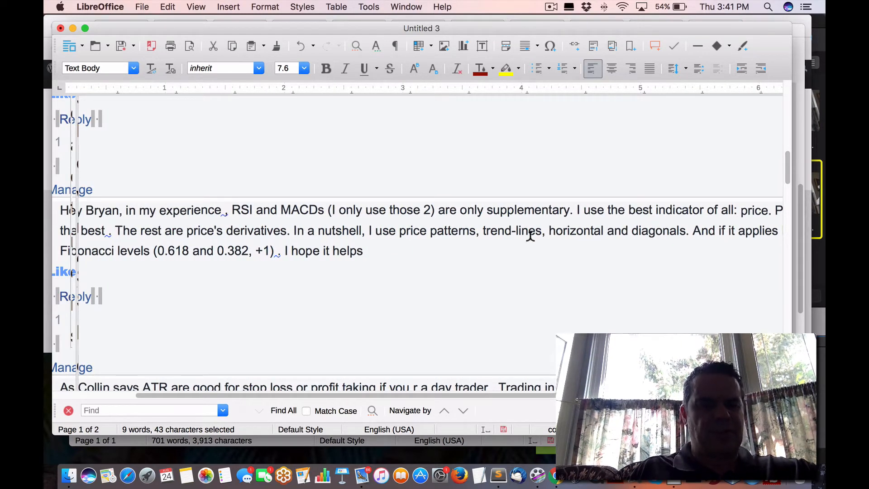
pyautogui.hscroll(3)
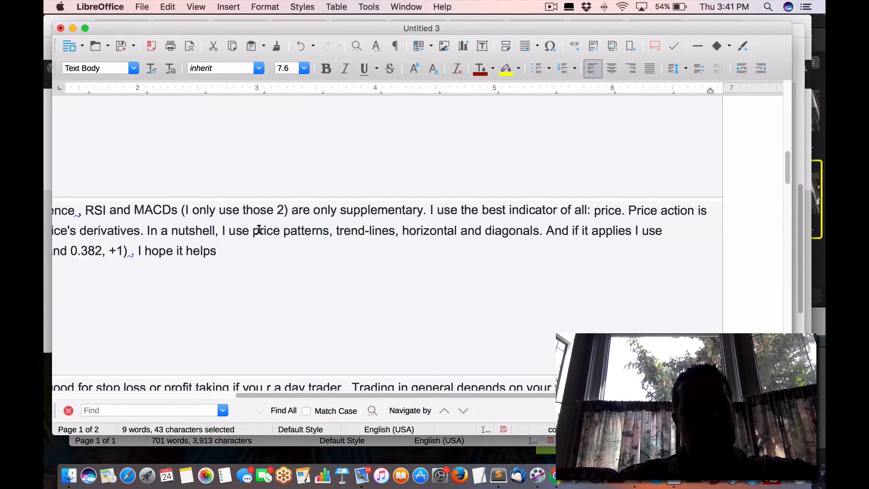
pyautogui.doubleClick(353, 231)
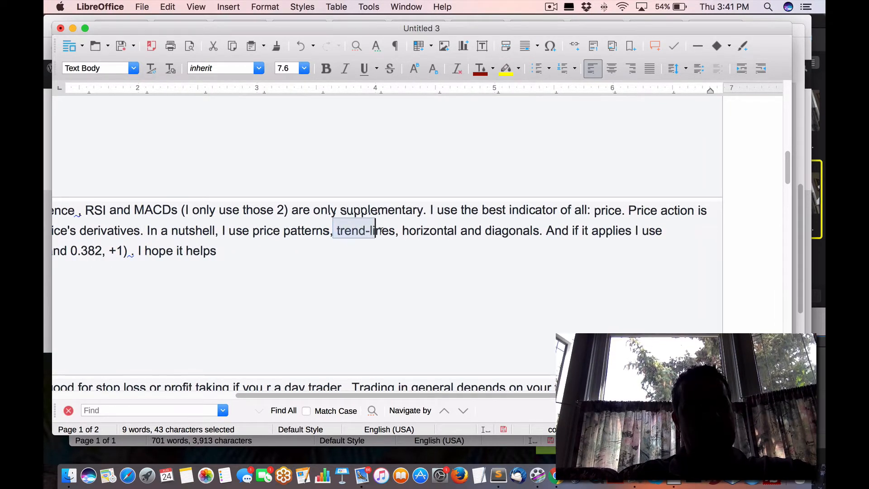
pyautogui.doubleClick(364, 231)
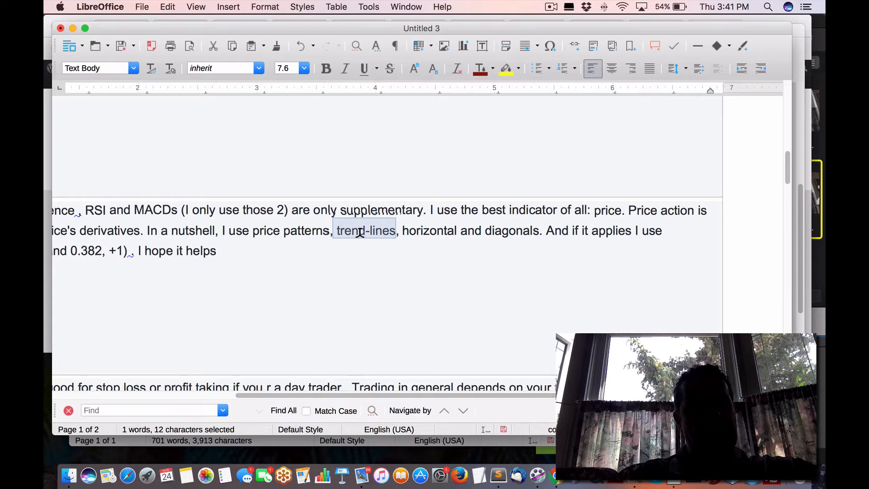
pyautogui.moveTo(412, 241)
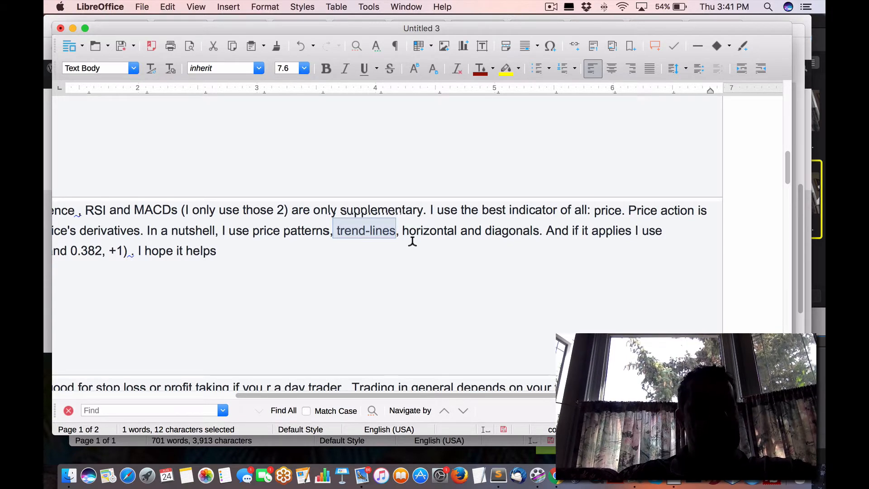
pyautogui.hscroll(-3)
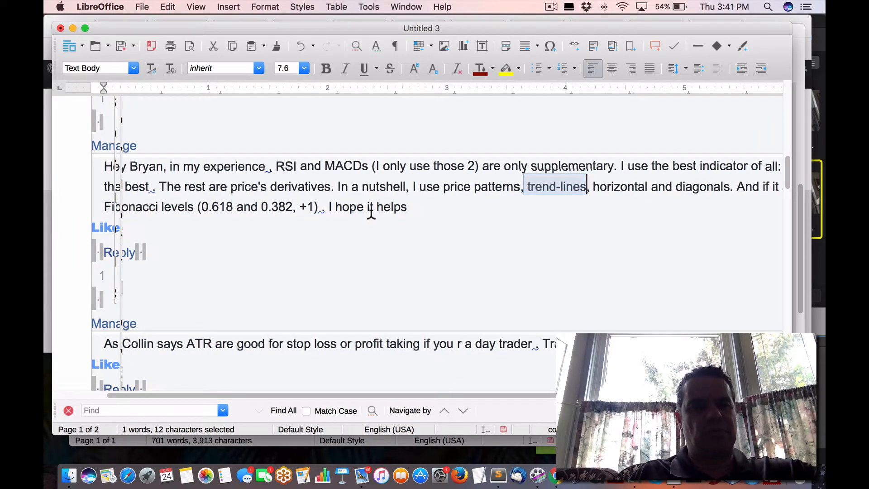
# Scroll down through the ATR and stochastics replies to the 'This is the Crude chart' reply.
pyautogui.scroll(-3)
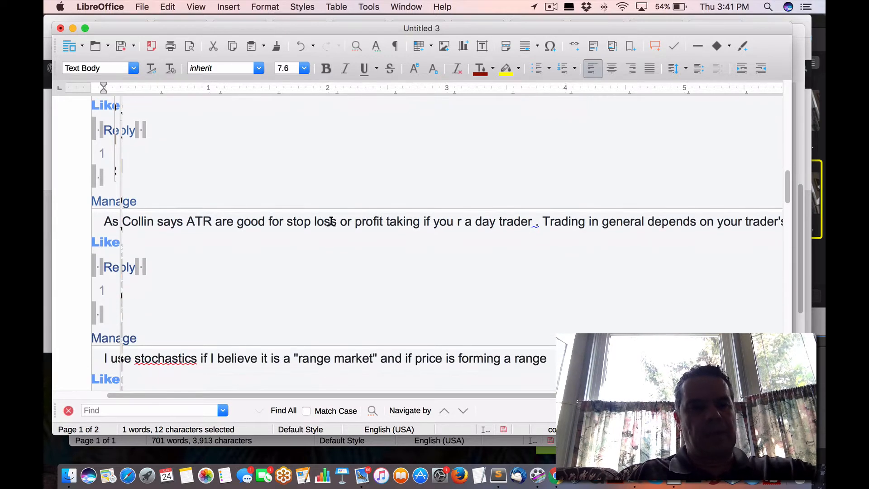
pyautogui.hscroll(3)
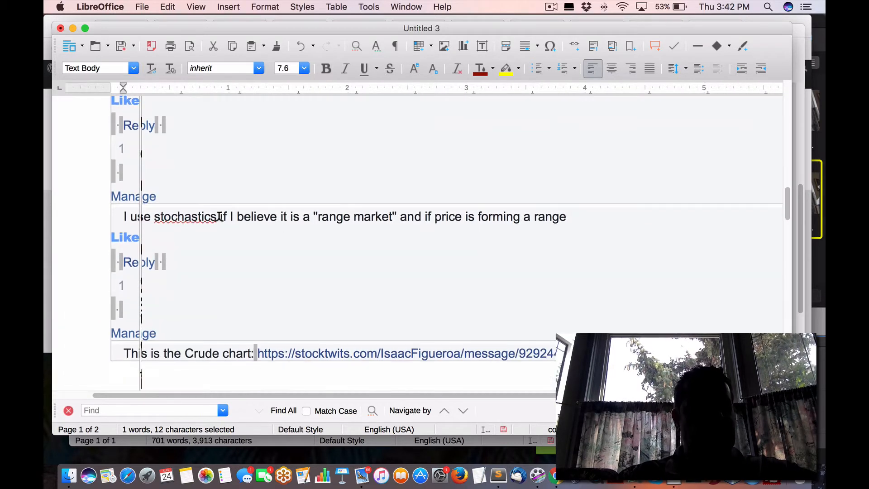
pyautogui.scroll(-3)
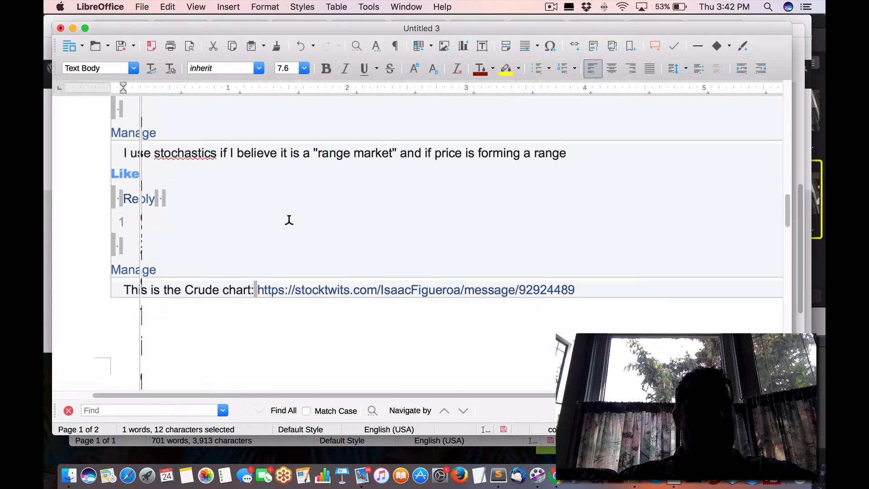
pyautogui.moveTo(365, 218)
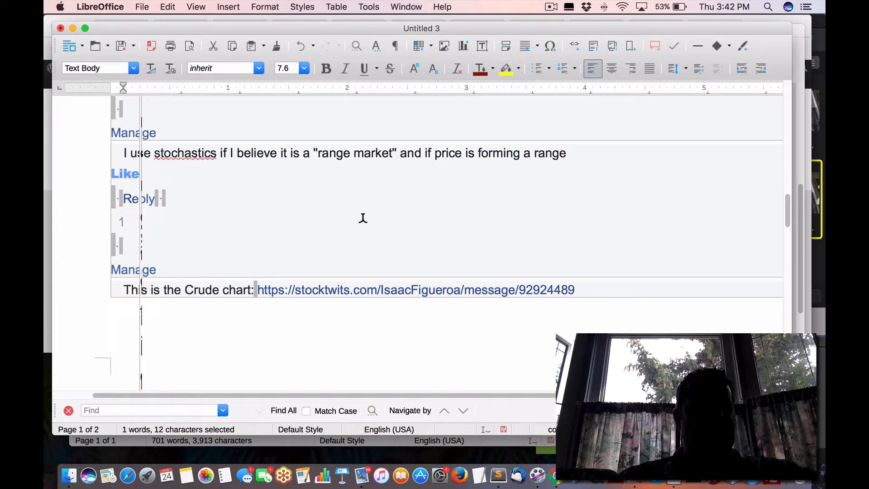
pyautogui.moveTo(338, 184)
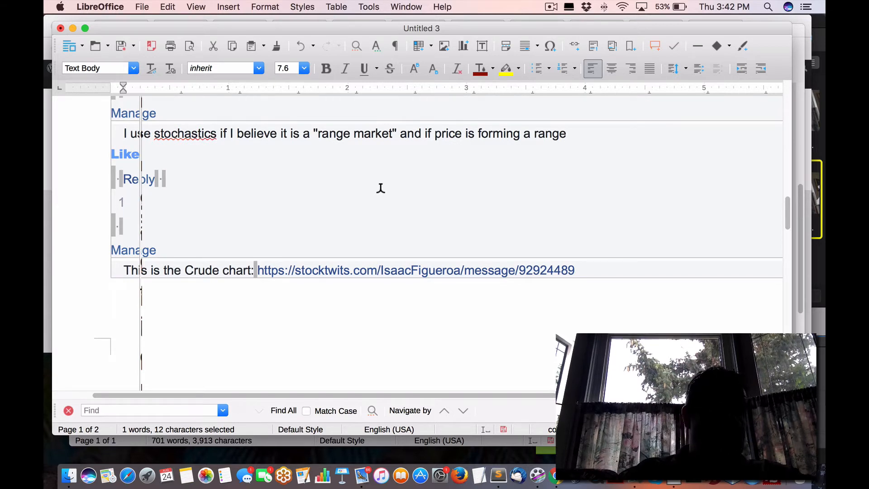
pyautogui.scroll(-3)
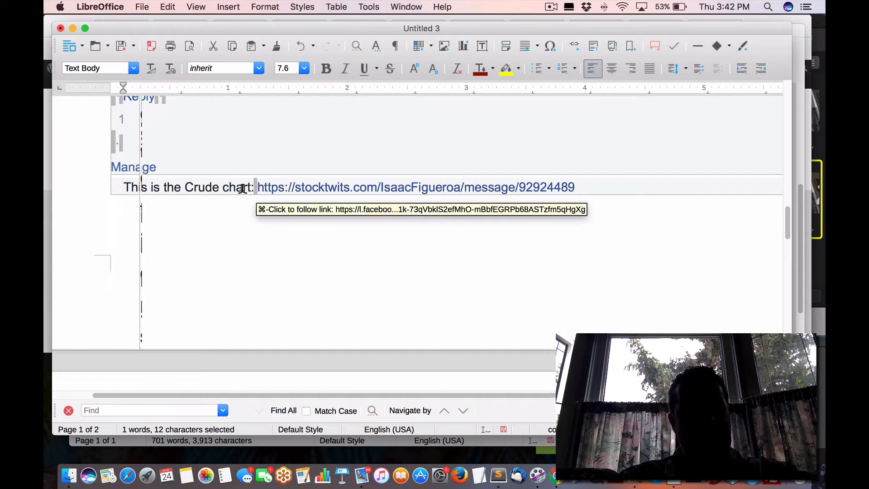
# Scroll past the StockTwits crude oil preview to the 'simple strategy for swing trading' reply.
pyautogui.scroll(-3)
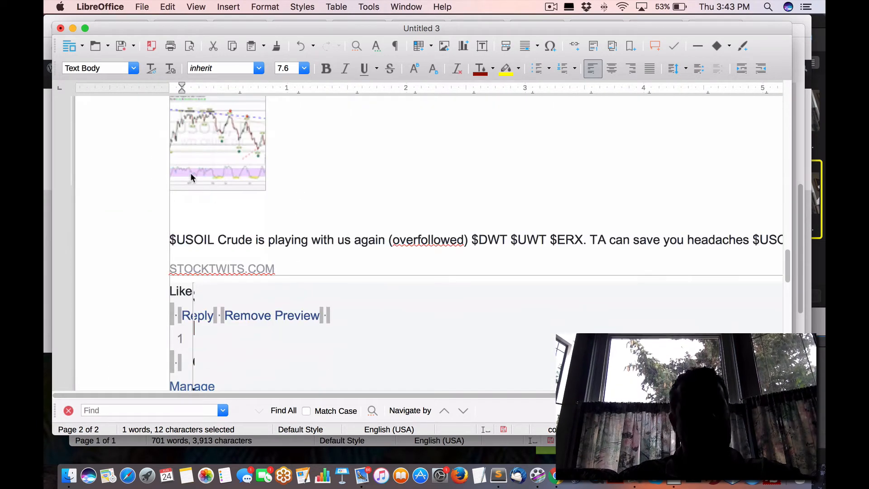
pyautogui.moveTo(210, 171)
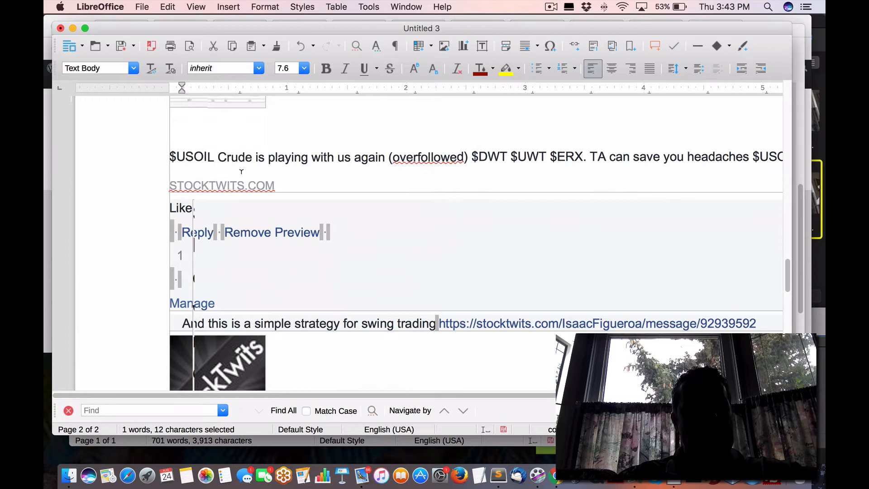
pyautogui.hscroll(-3)
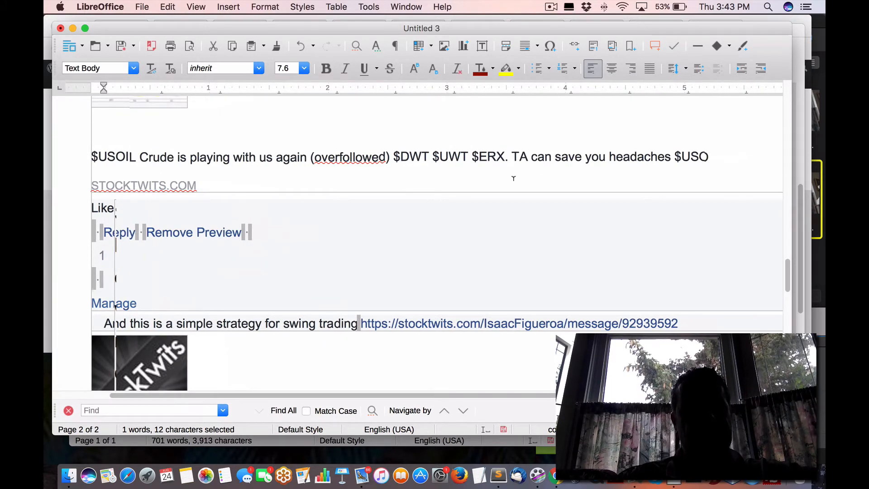
pyautogui.scroll(-3)
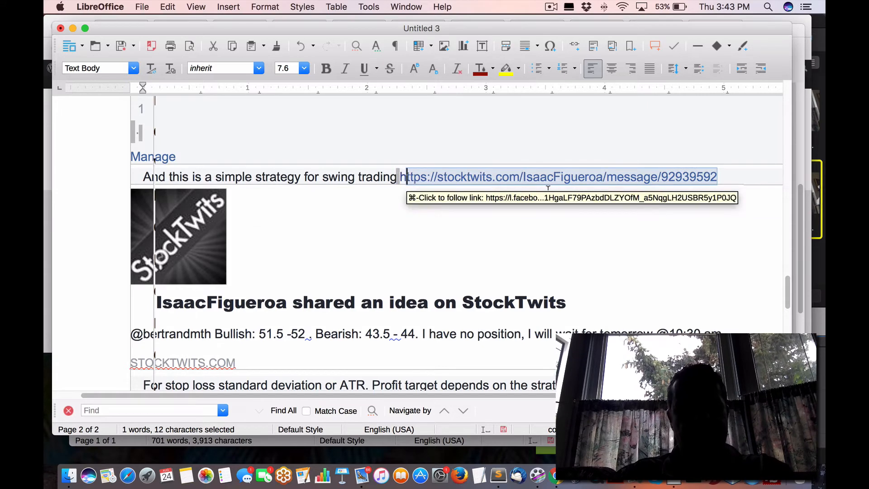
# Bring up the context menu on the swing trading hyperlink and dismiss it.
pyautogui.rightClick(554, 176)
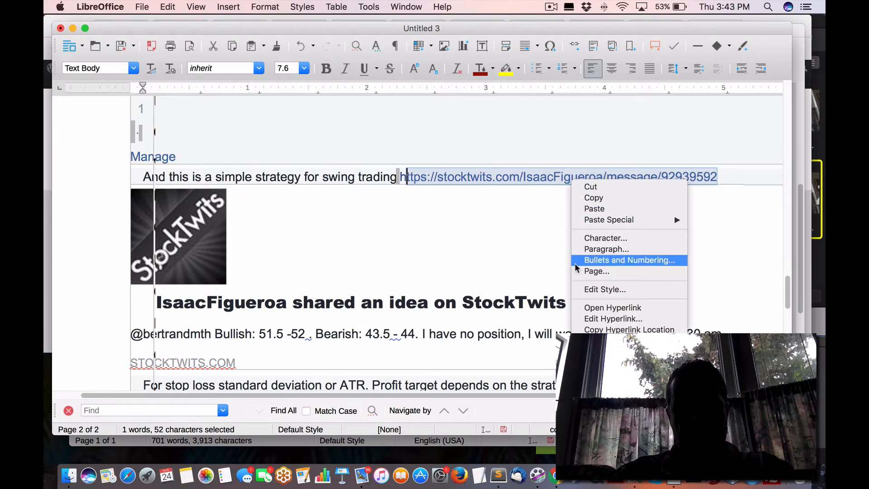
pyautogui.click(612, 308)
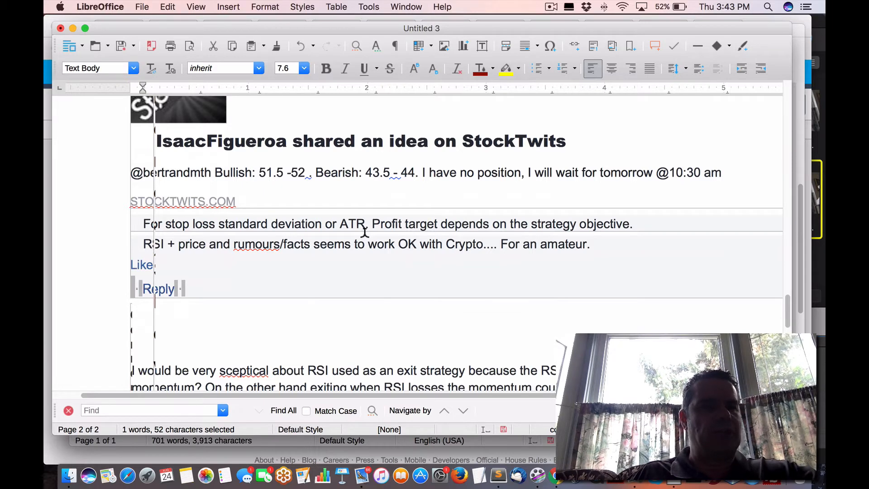
pyautogui.moveTo(365, 236)
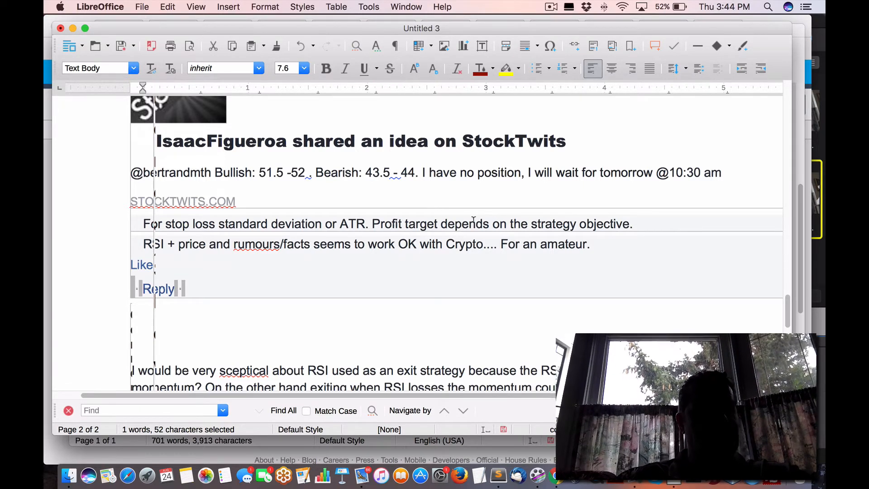
pyautogui.scroll(-3)
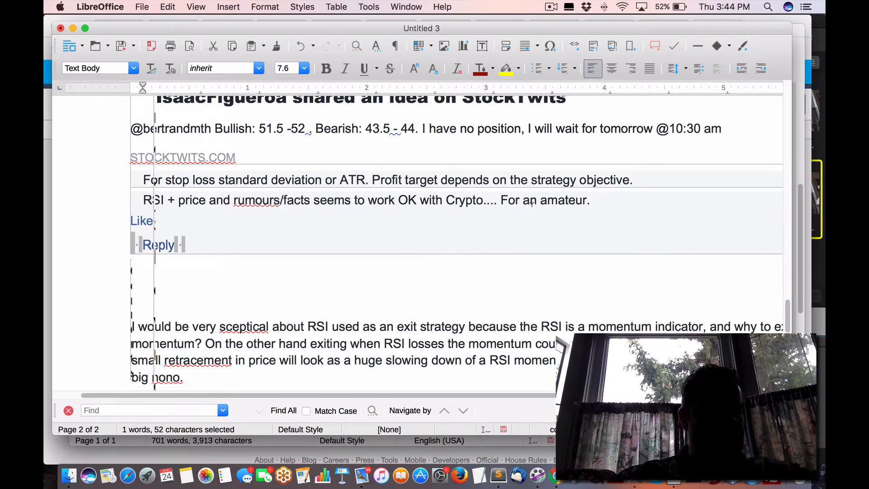
pyautogui.scroll(-3)
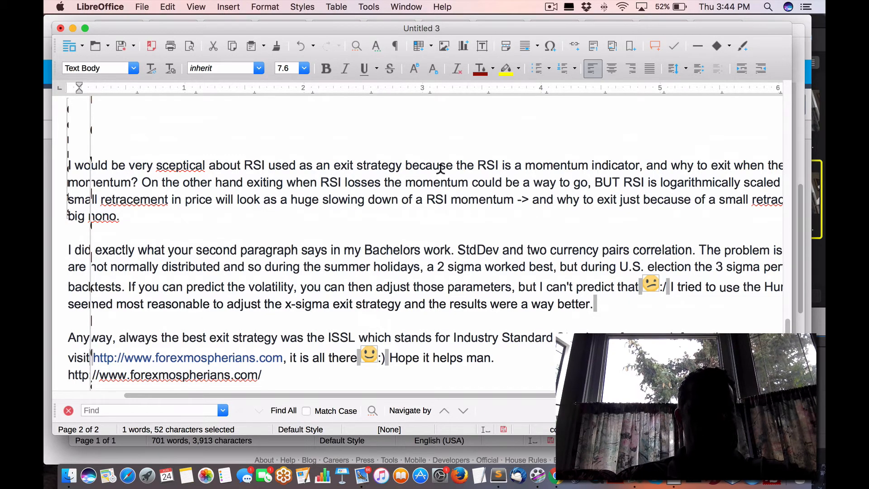
pyautogui.moveTo(441, 169)
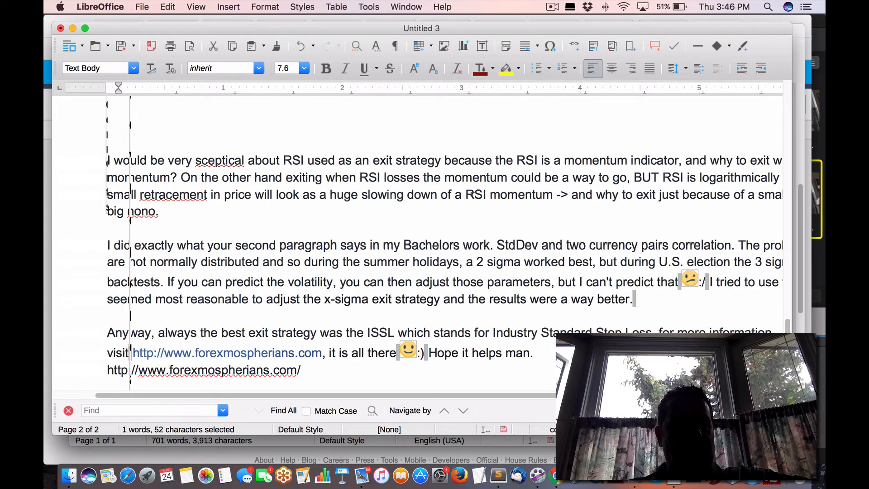
pyautogui.scroll(-3)
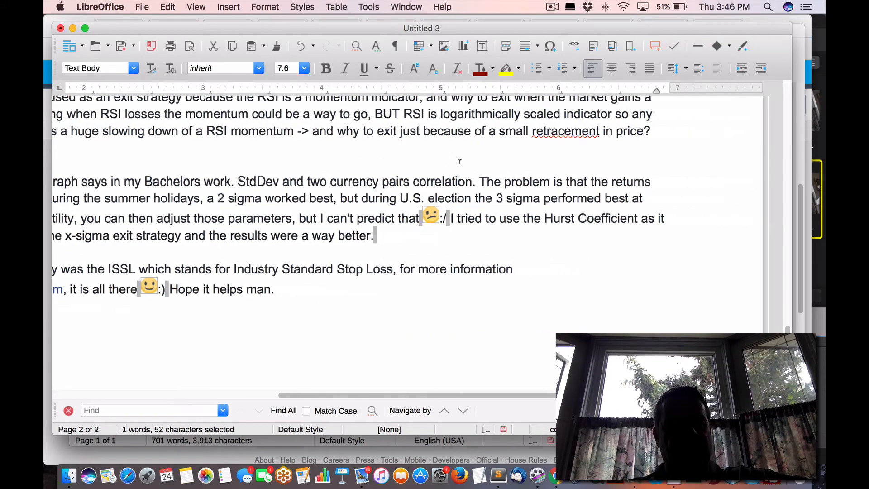
pyautogui.hscroll(-3)
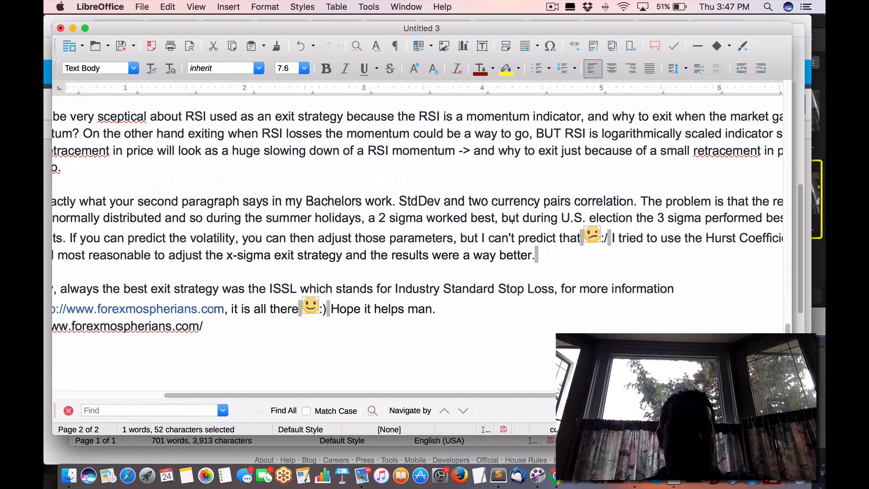
pyautogui.hscroll(3)
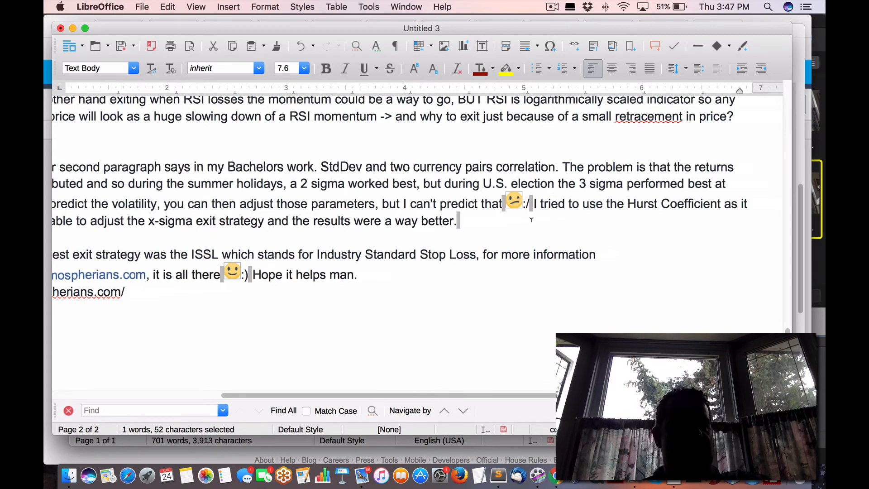
pyautogui.moveTo(531, 217)
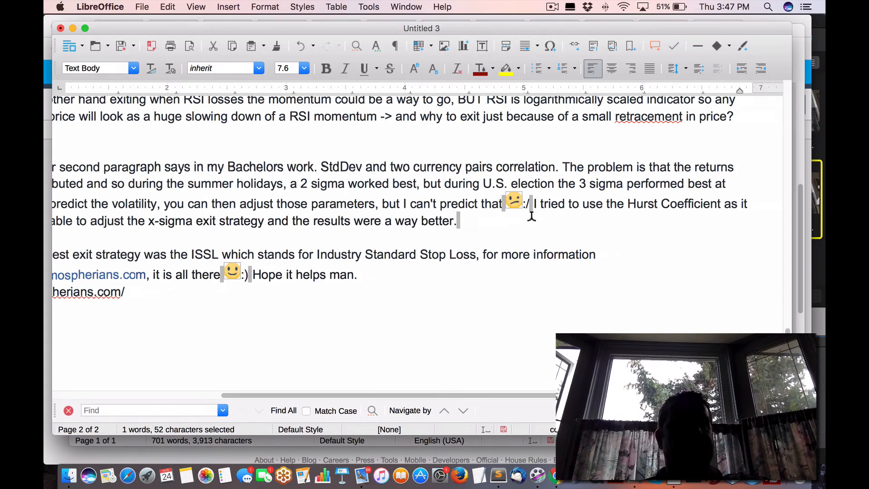
pyautogui.hscroll(-3)
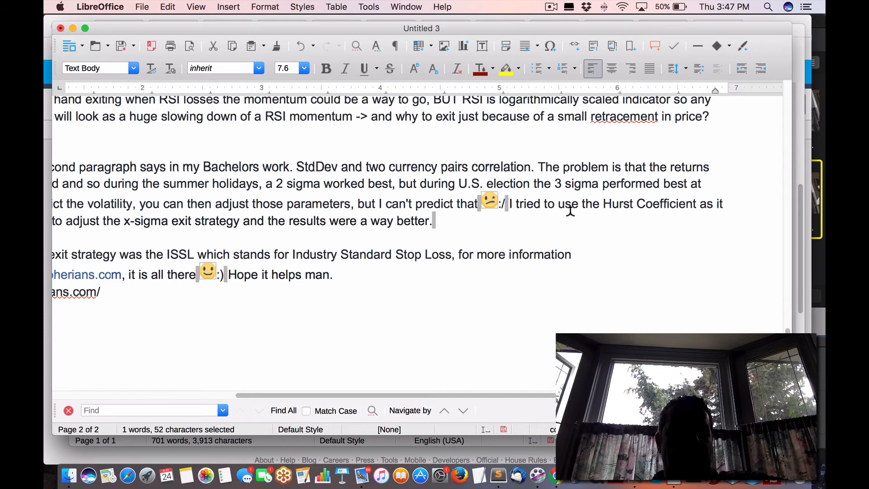
pyautogui.hscroll(-3)
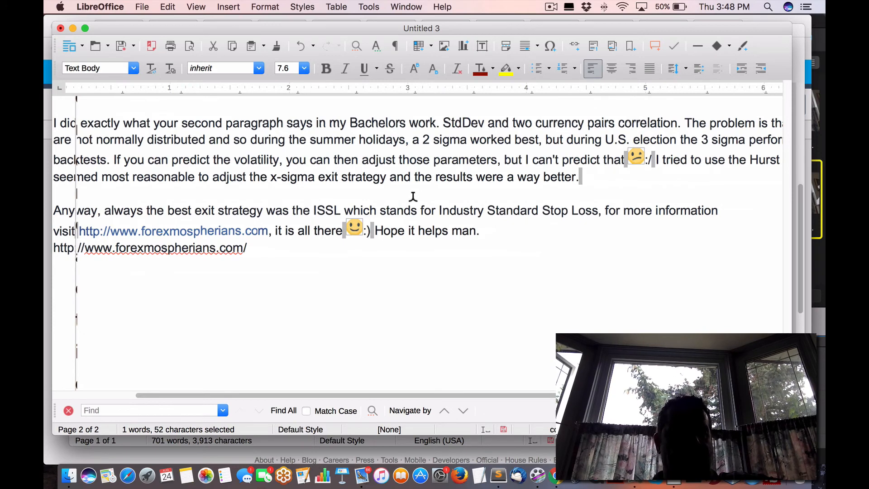
pyautogui.hscroll(3)
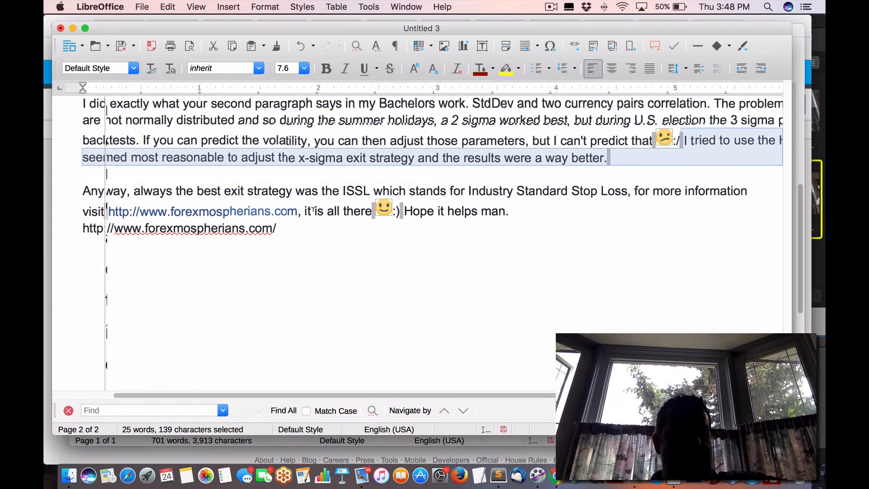
pyautogui.hscroll(3)
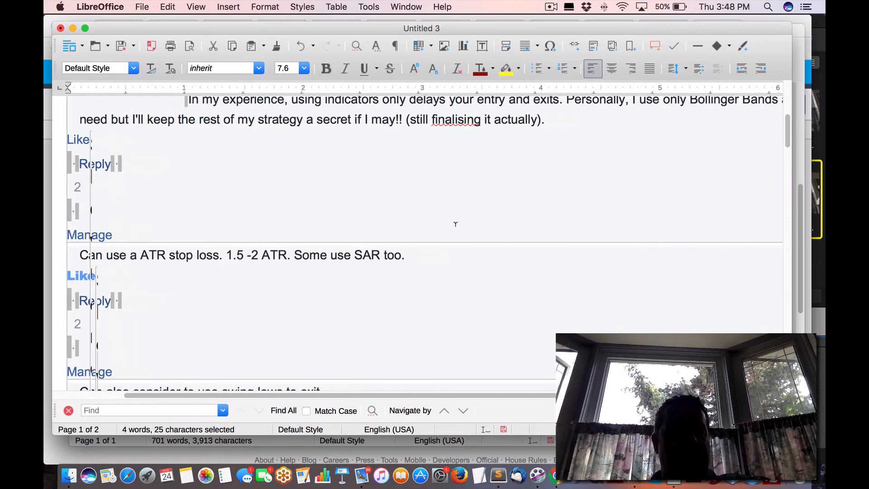
pyautogui.scroll(-3)
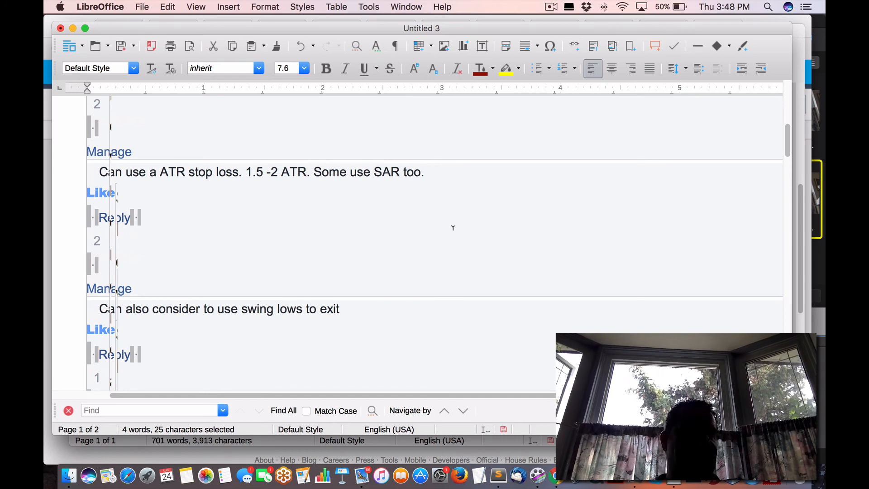
pyautogui.scroll(-3)
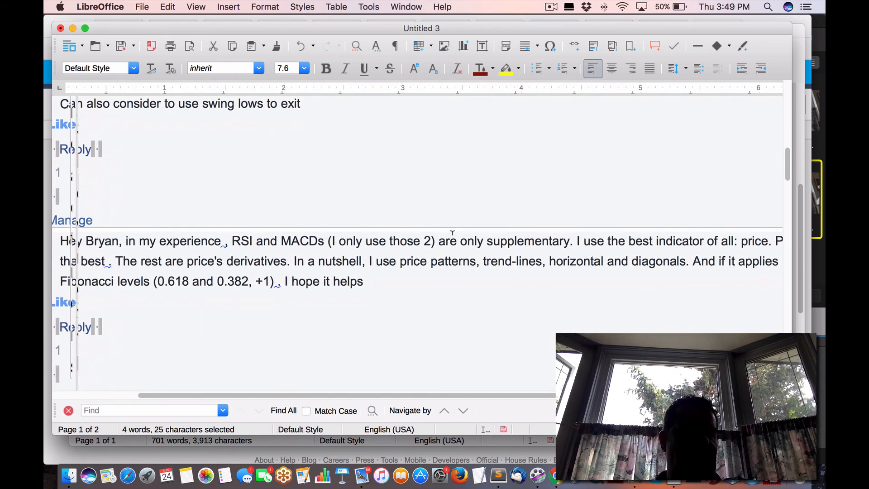
pyautogui.scroll(-3)
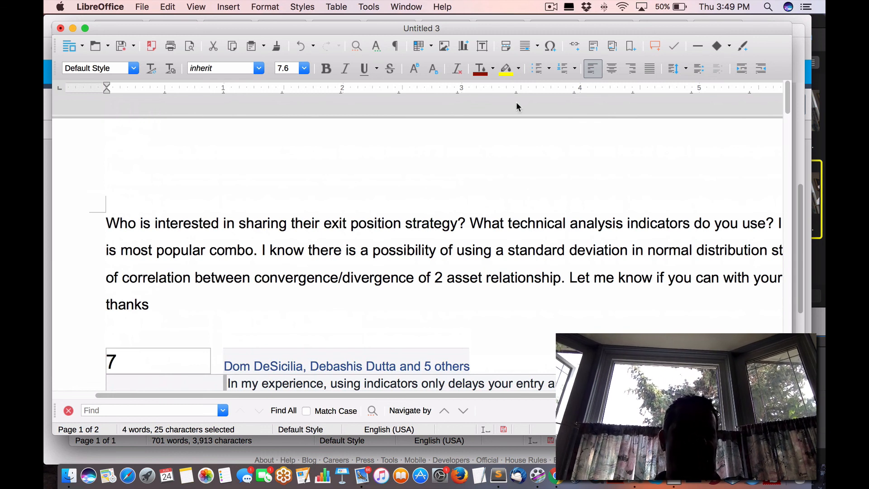
pyautogui.moveTo(535, 110)
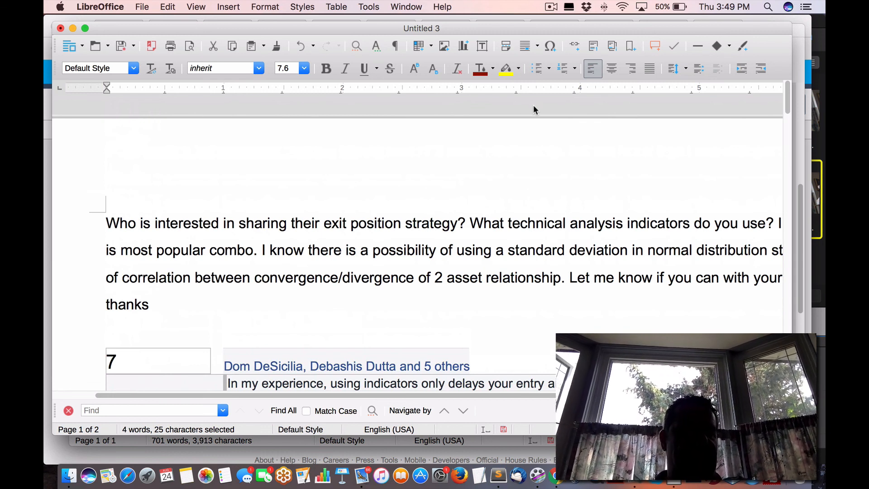
pyautogui.hscroll(3)
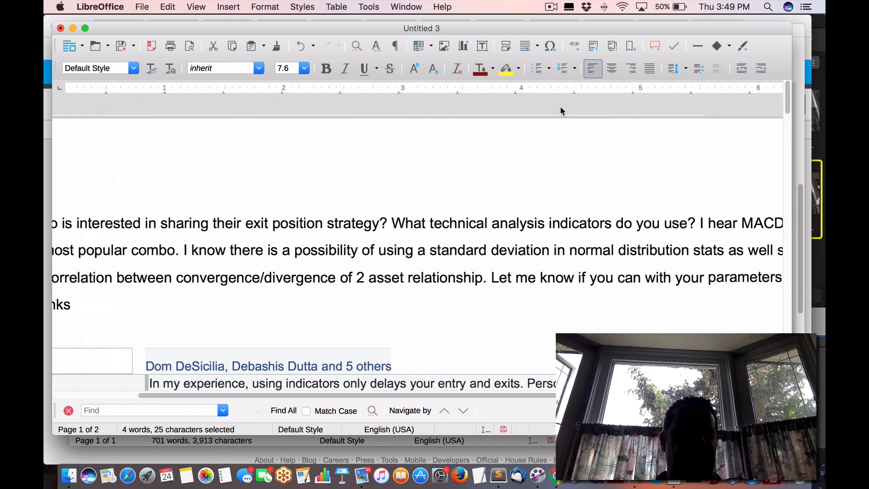
pyautogui.click(551, 6)
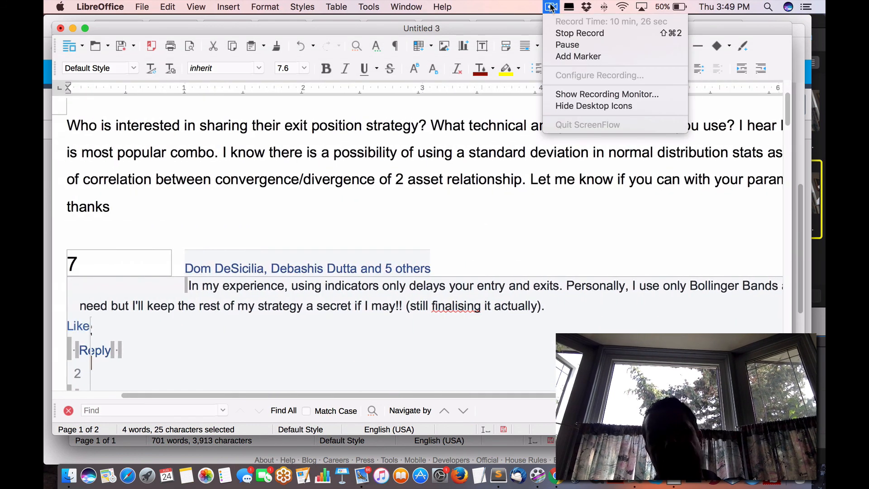